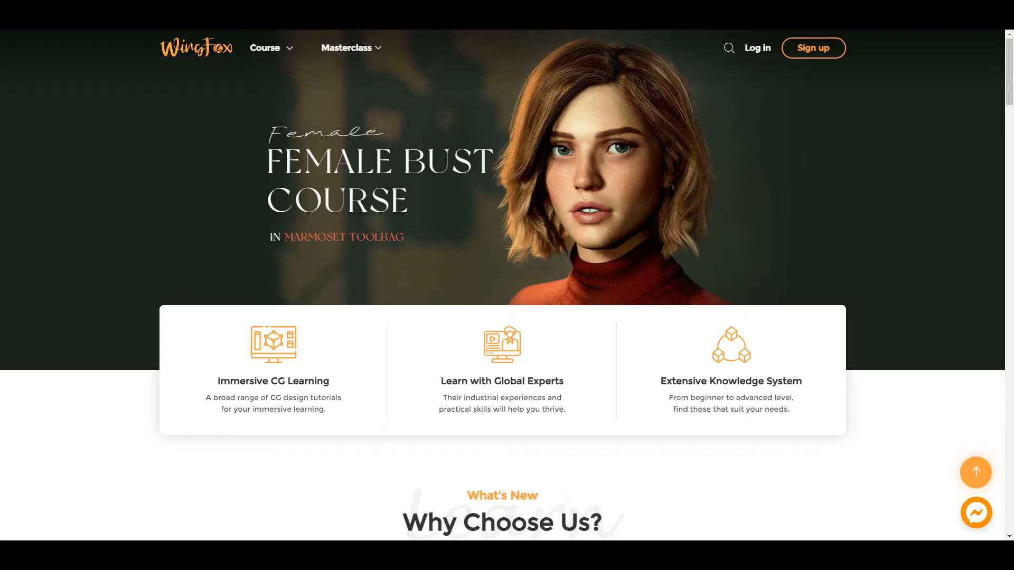
- Read down the Cat Saga 3D concept art course page to its Detail section and update policy
scroll("down", 3)
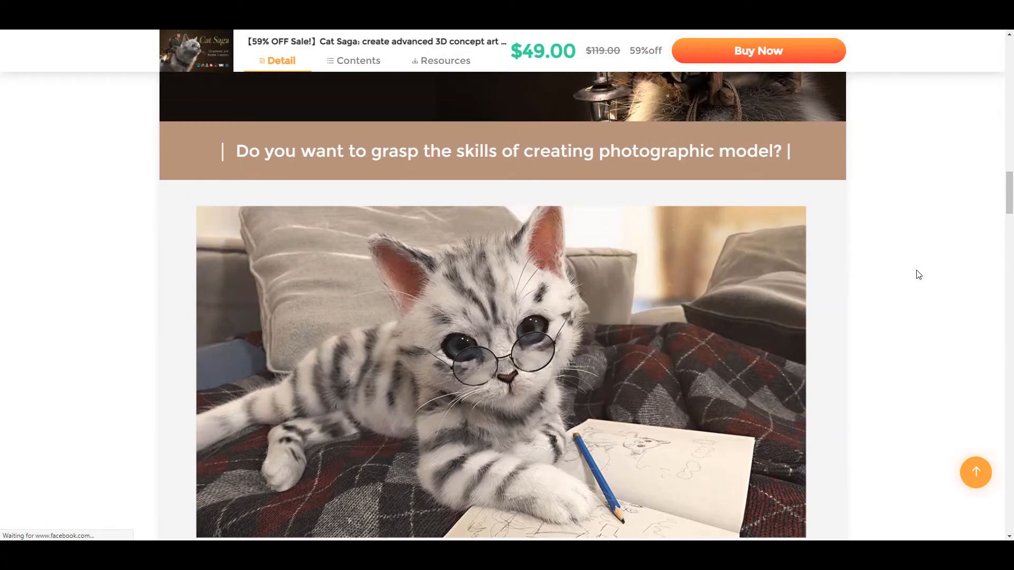
scroll("down", 3)
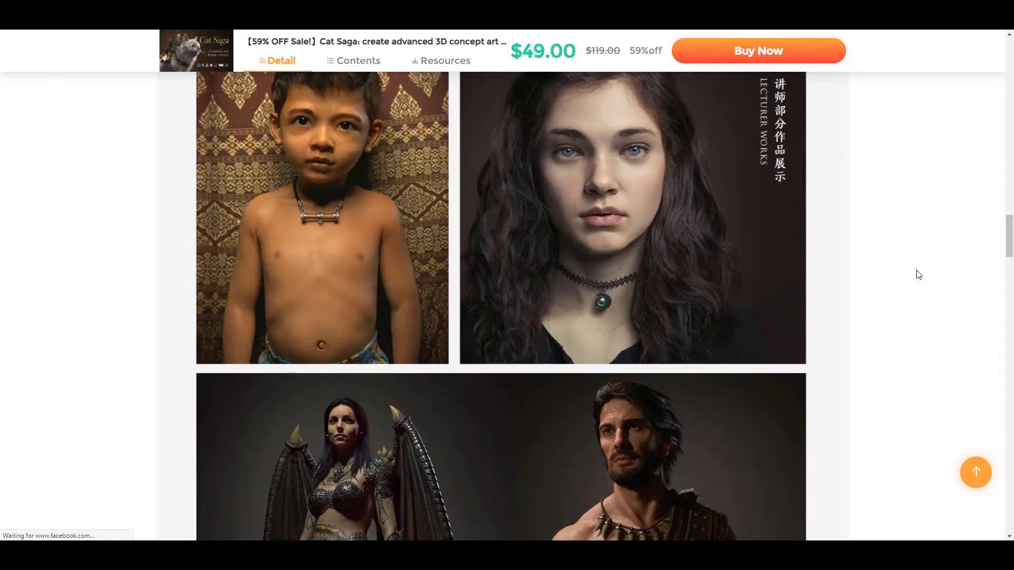
scroll("down", 3)
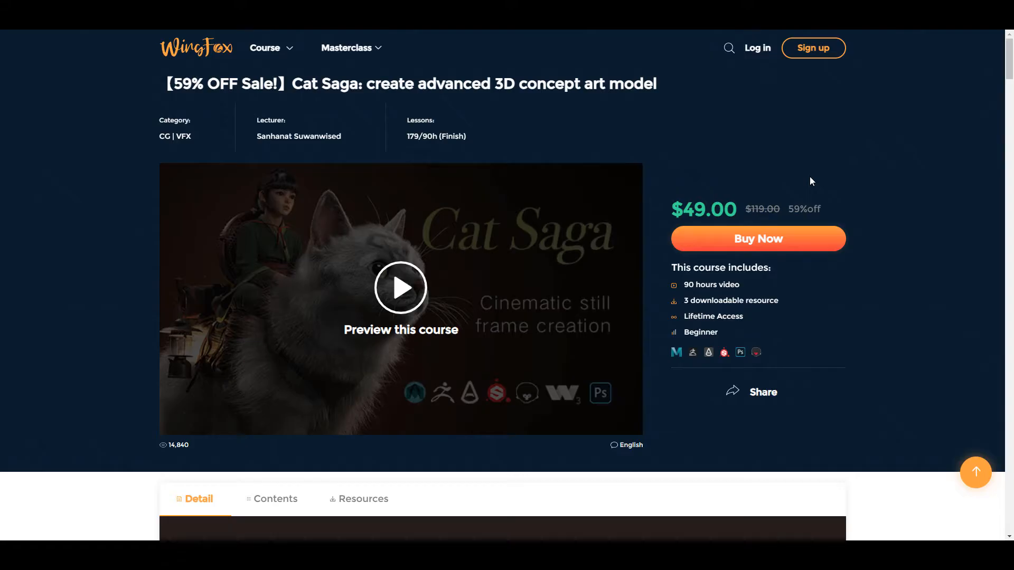
mouse_move(751, 188)
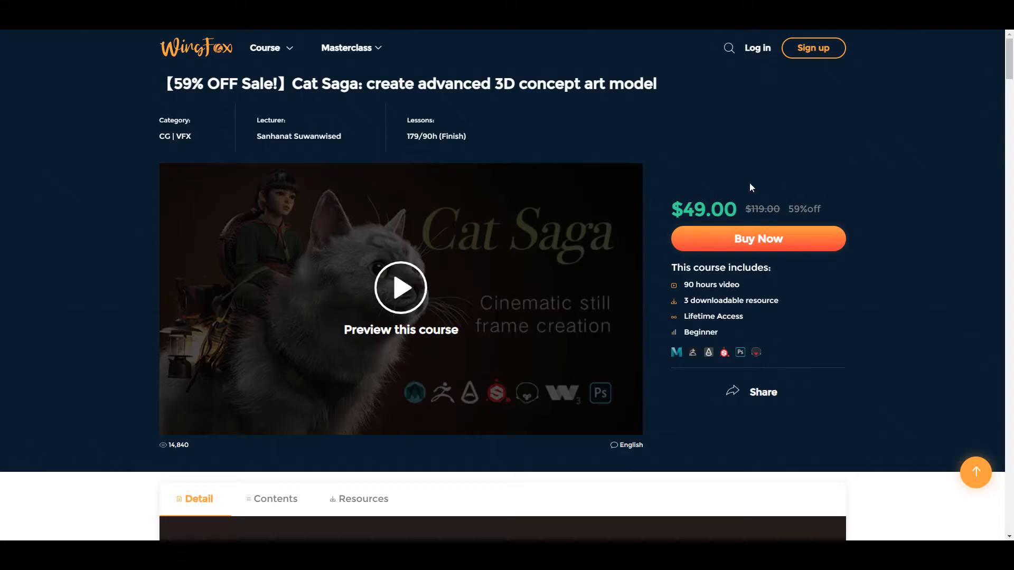
scroll("down", 3)
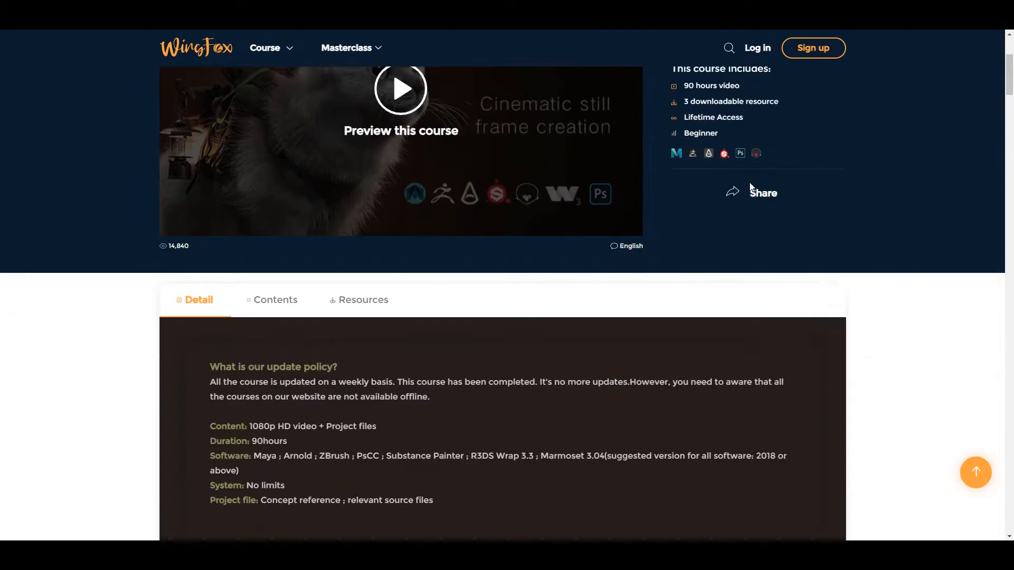
scroll("down", 3)
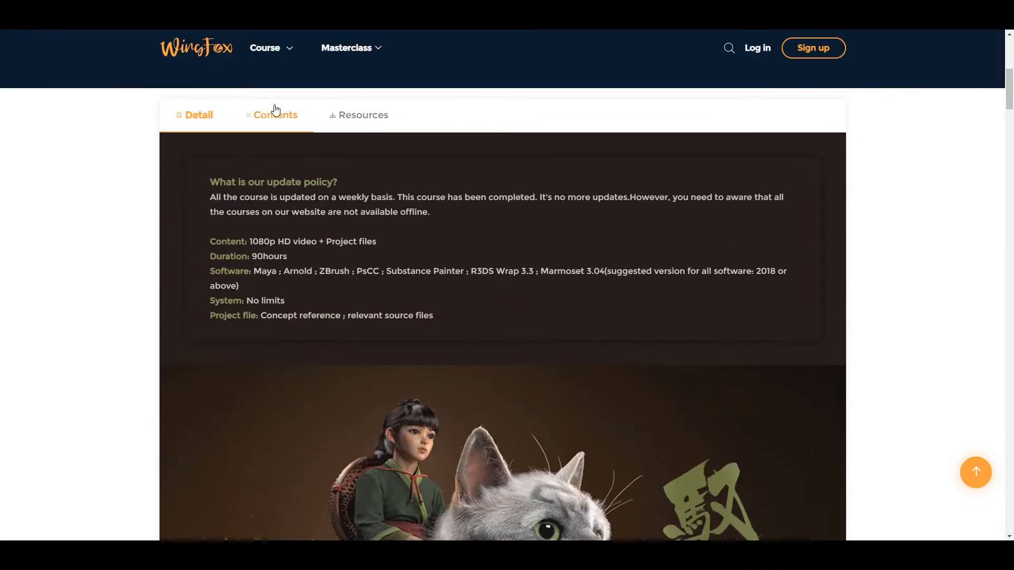
- Switch to the Cat Saga course Contents and browse its 179-lesson chapter list
left_click(275, 115)
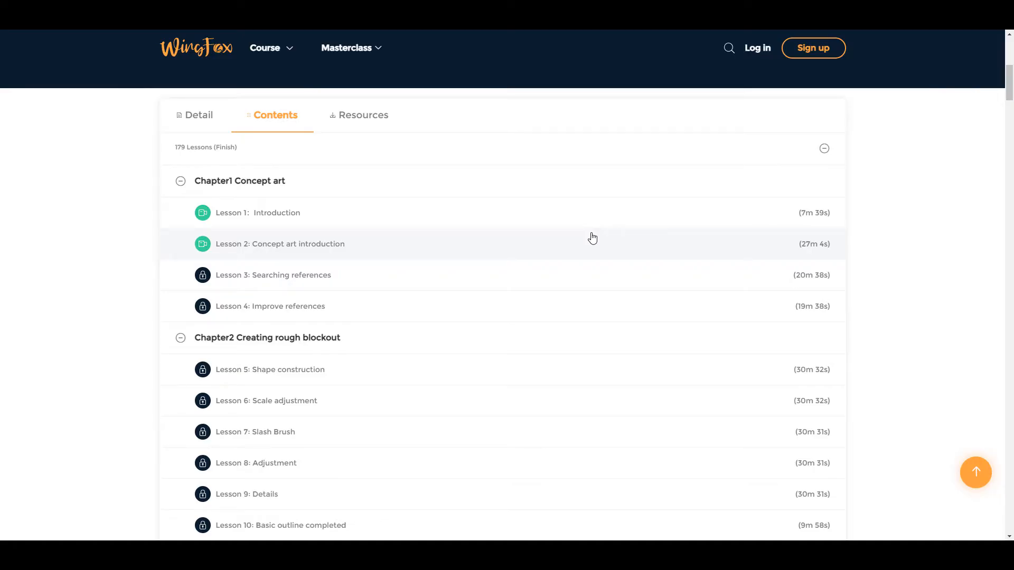
scroll("down", 3)
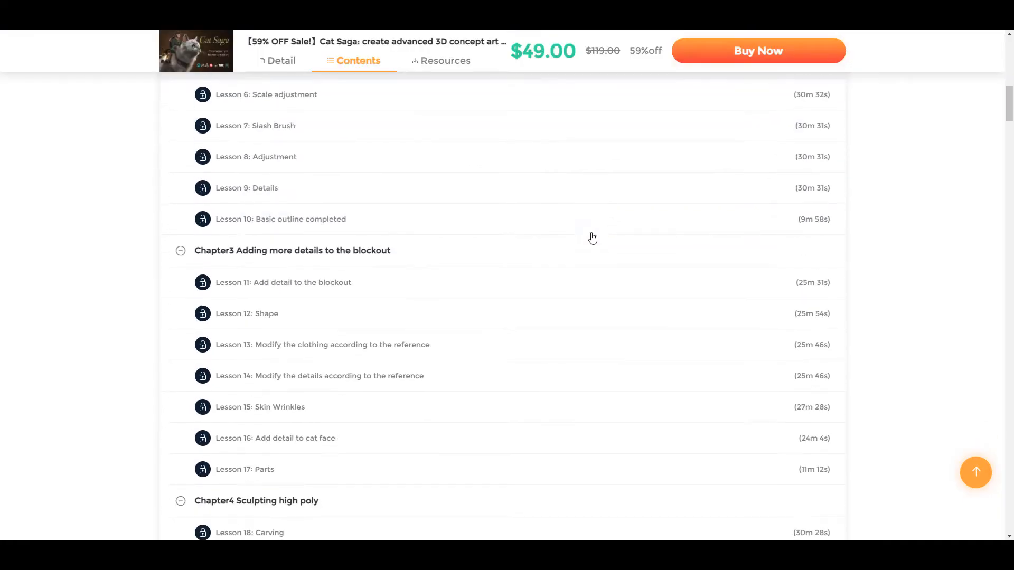
scroll("down", 3)
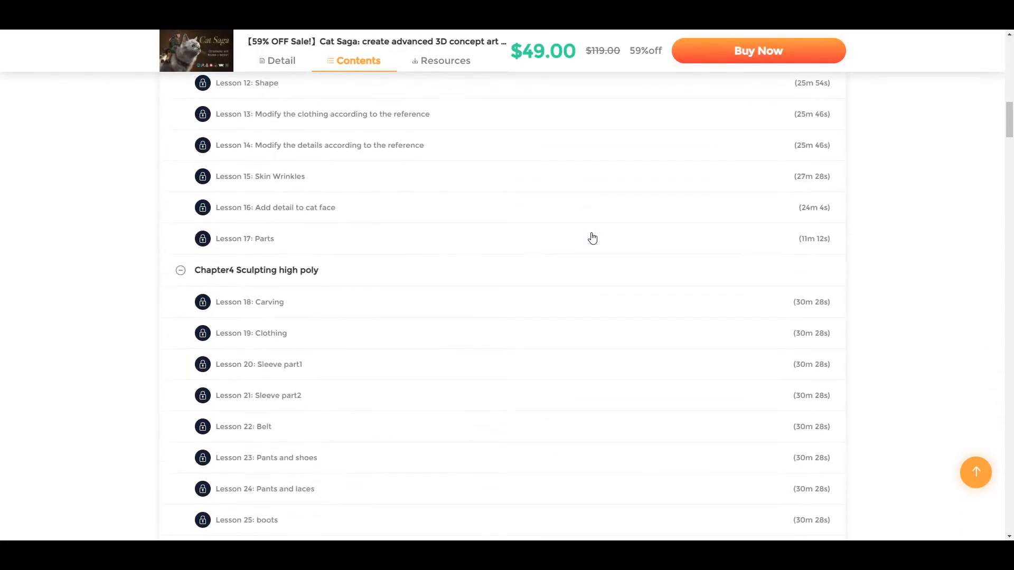
scroll("down", 3)
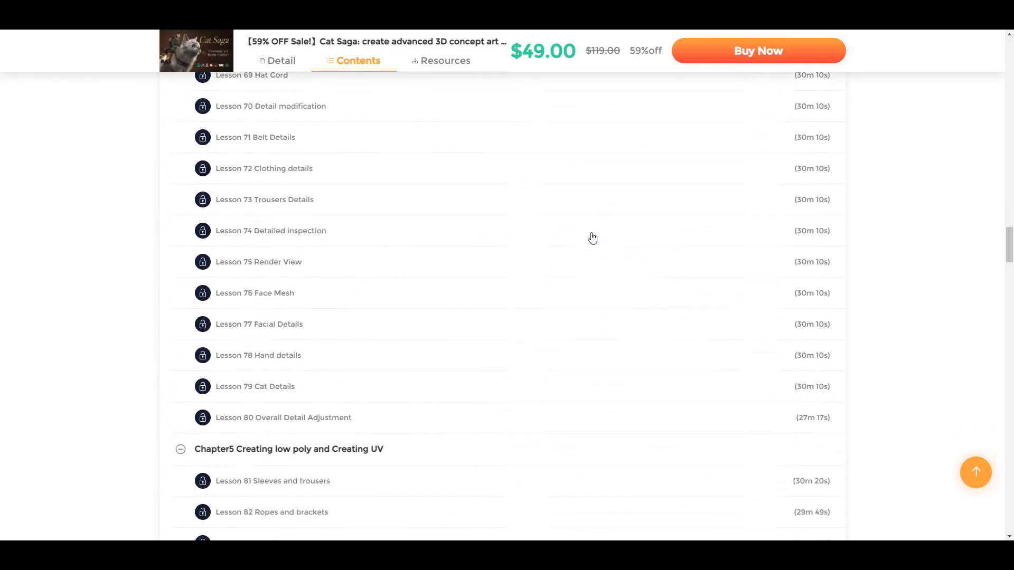
scroll("down", 3)
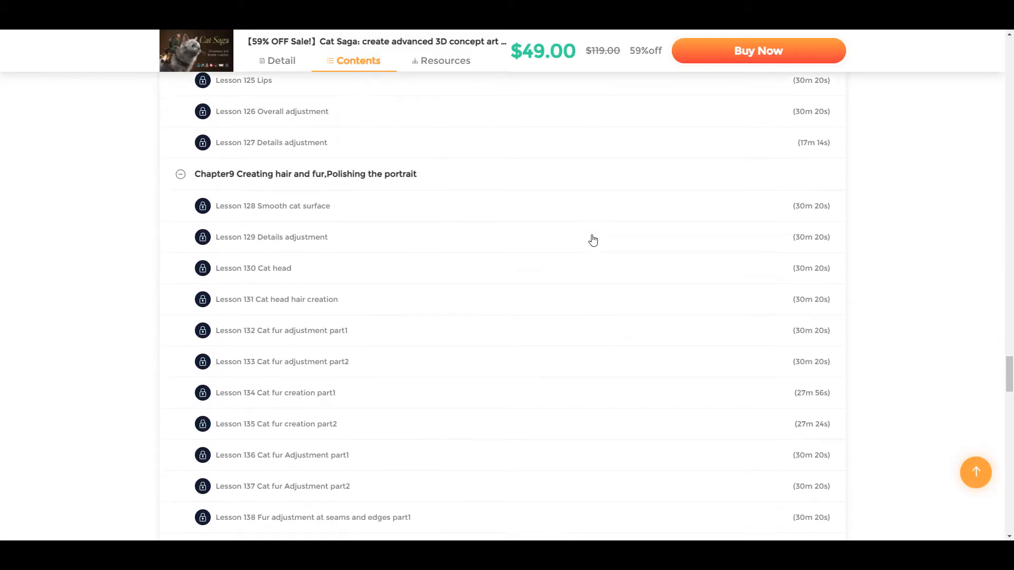
scroll("down", 3)
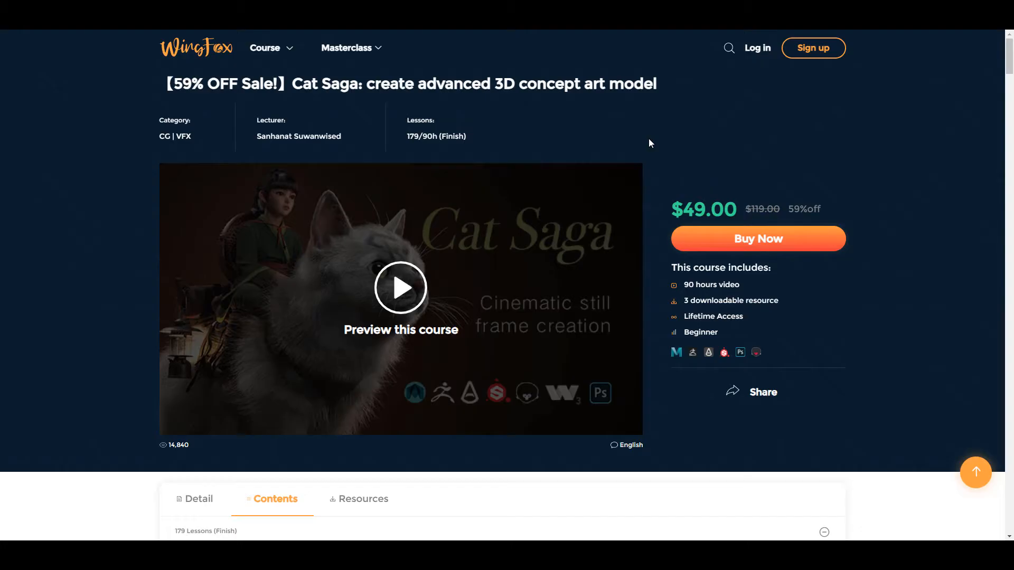
mouse_move(880, 153)
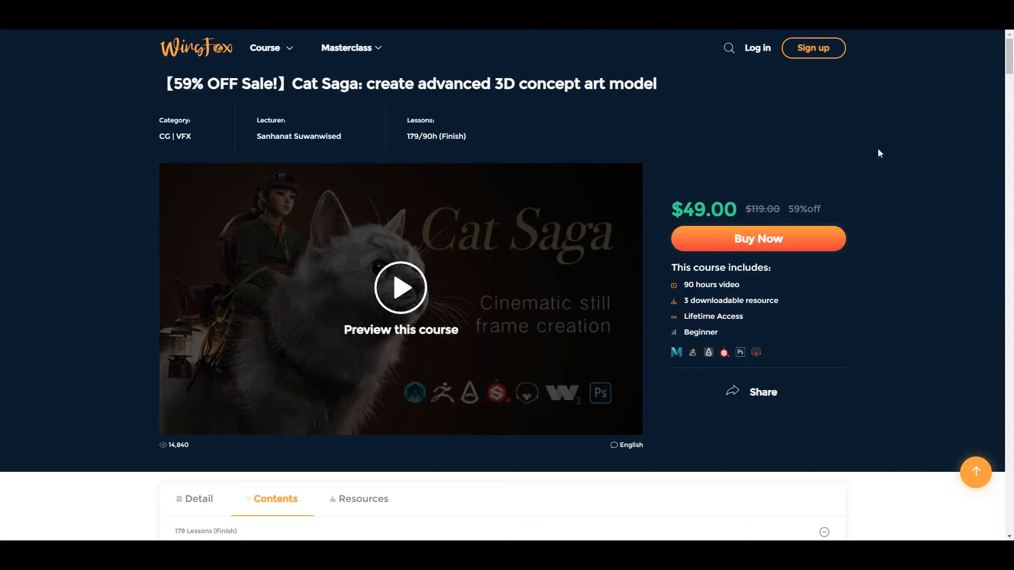
mouse_move(748, 132)
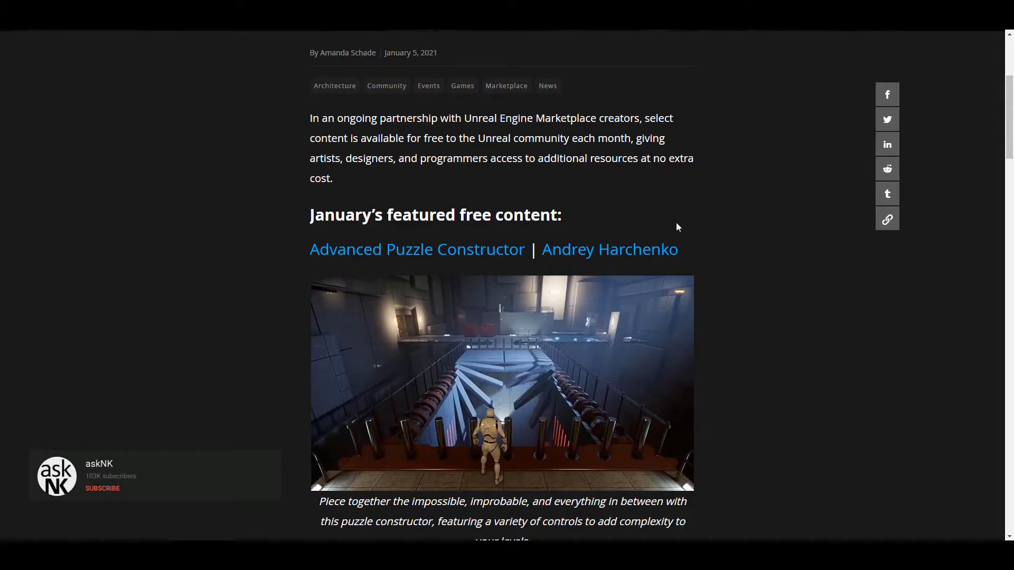
- Open the Unreal Engine blog post on January 2021 free Marketplace content, starting with Advanced Puzzle Constructor
left_click(102, 488)
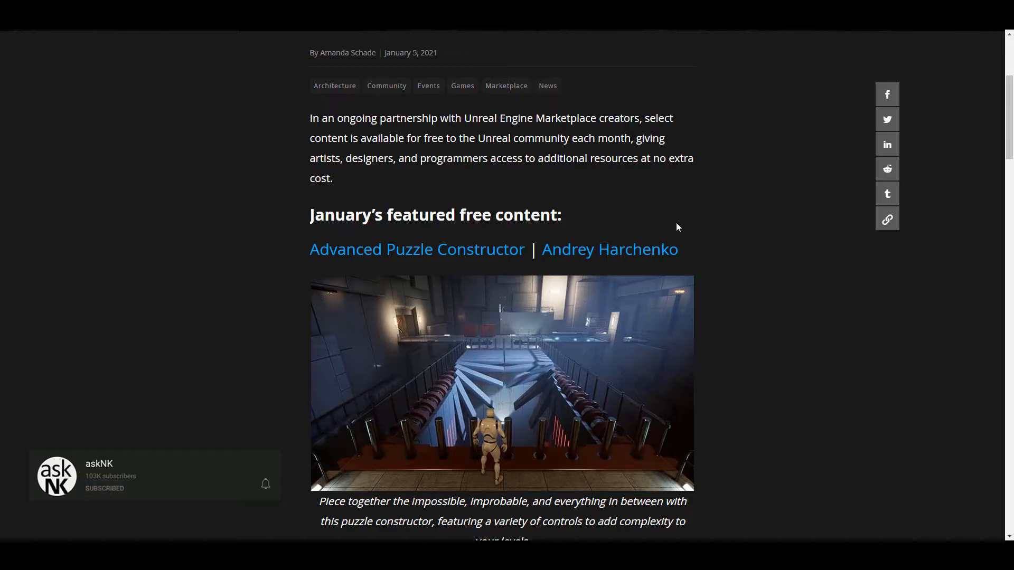
left_click(265, 484)
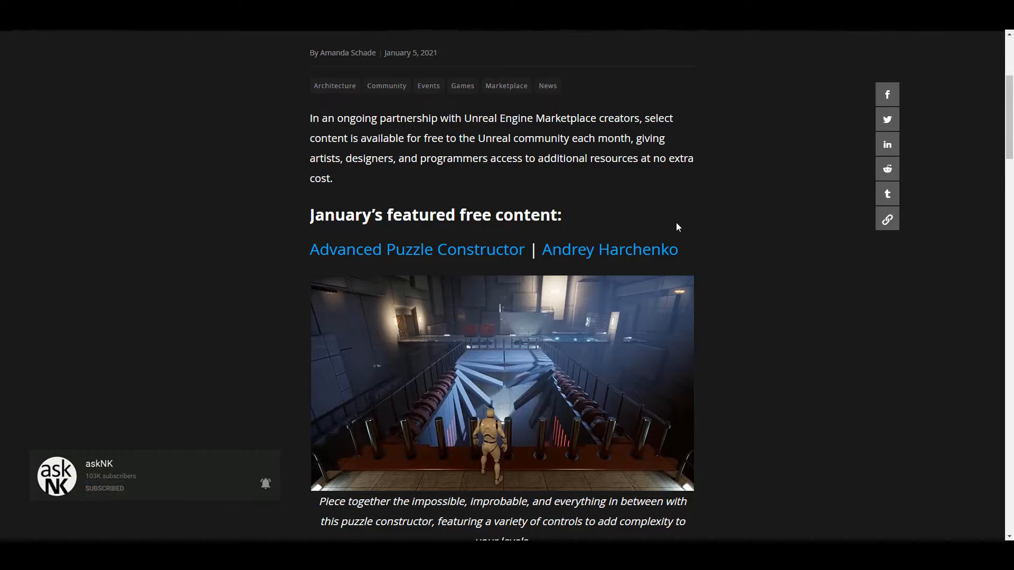
- Read through Advanced Puzzle Constructor's update notes, Technical Details and Tags on its Marketplace page
scroll("down", 3)
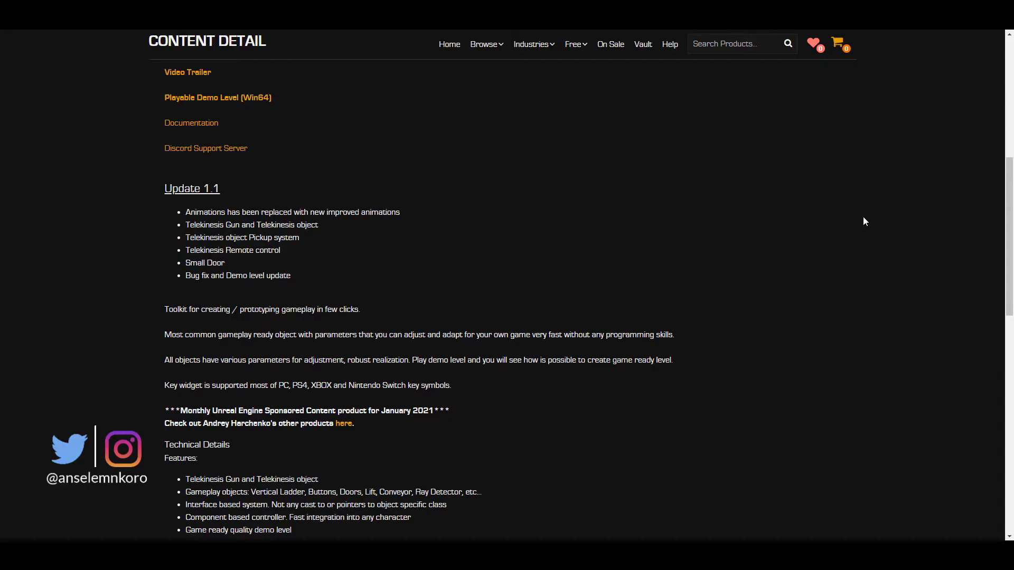
scroll("down", 3)
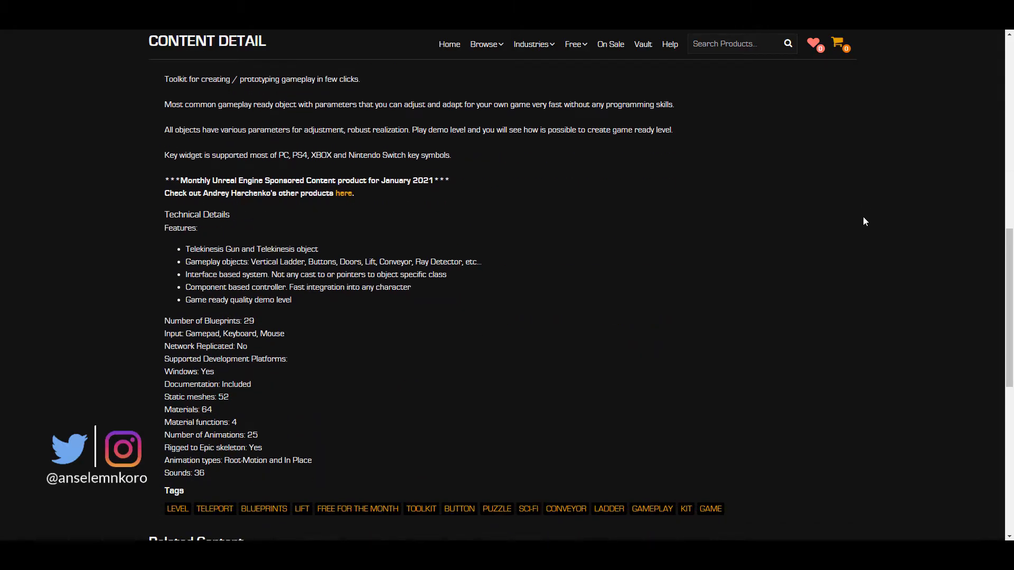
scroll("down", 3)
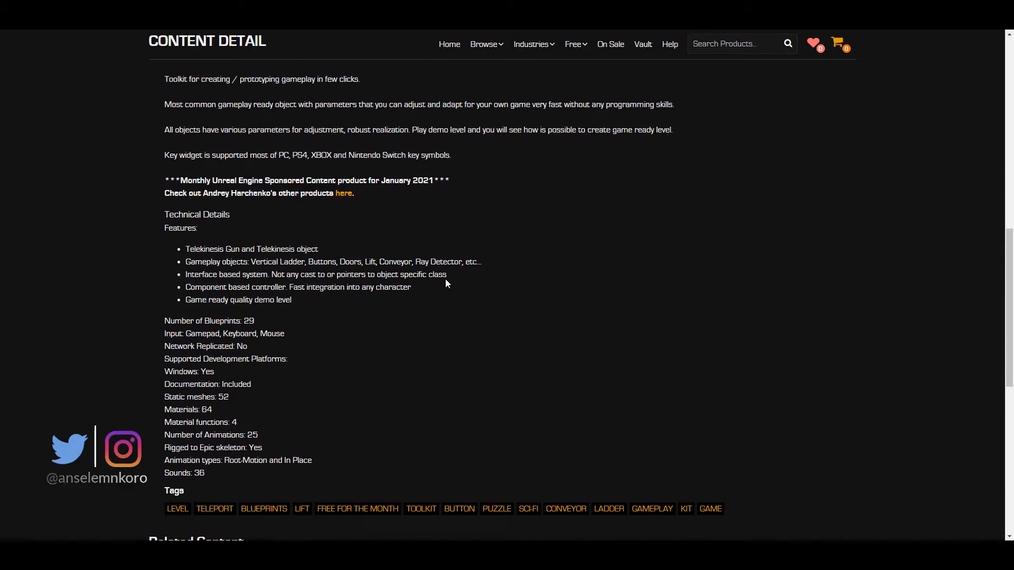
scroll("up", 3)
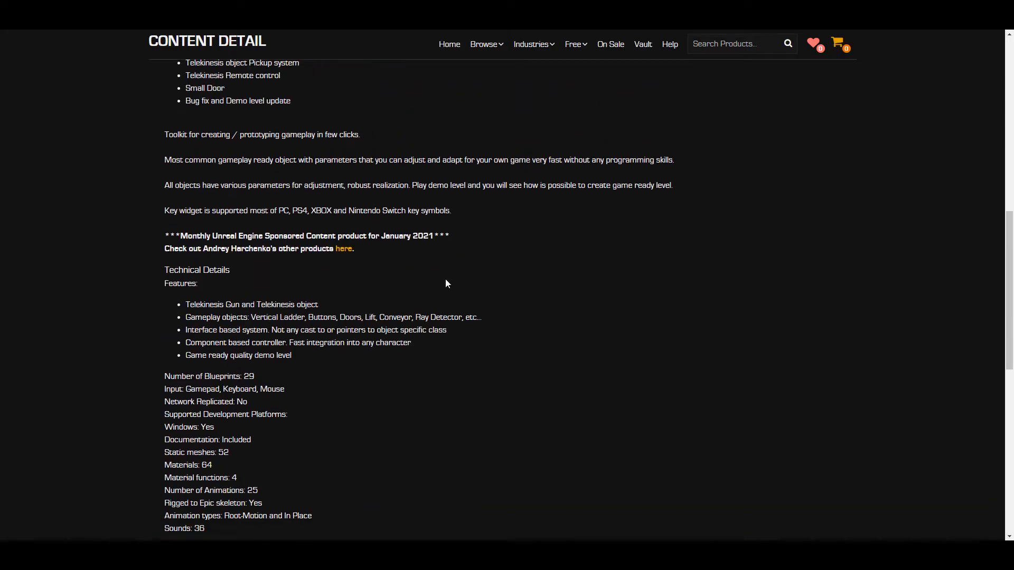
scroll("down", 3)
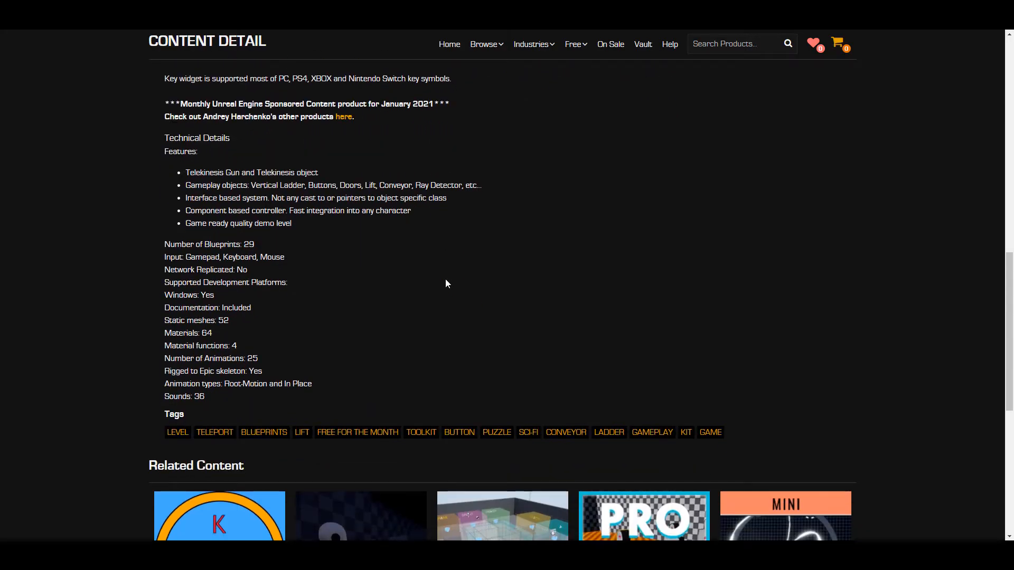
scroll("down", 3)
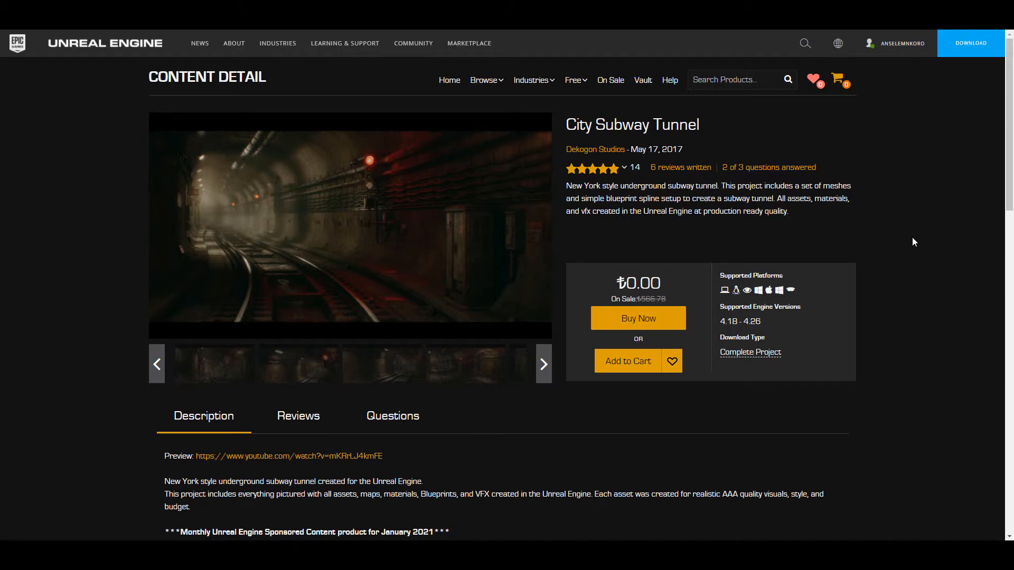
- Watch City Subway Tunnel's preview video and read its Technical Details and Tags
scroll("down", 3)
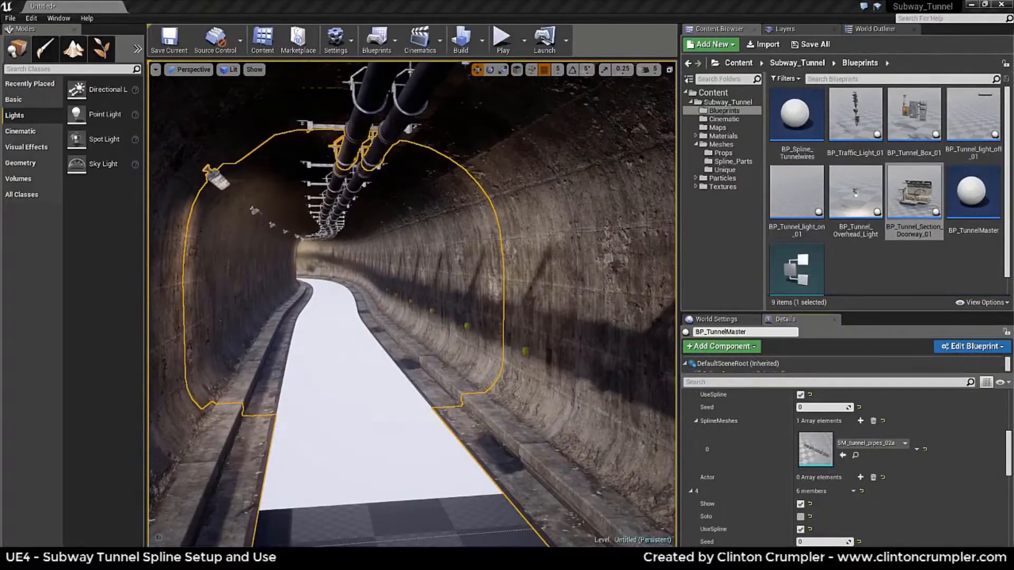
left_click(861, 421)
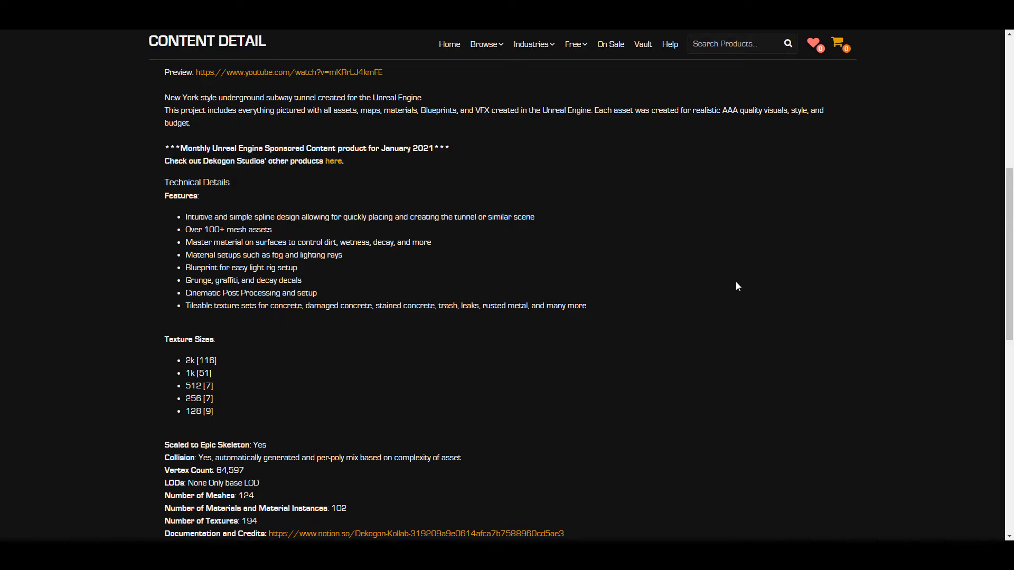
scroll("down", 3)
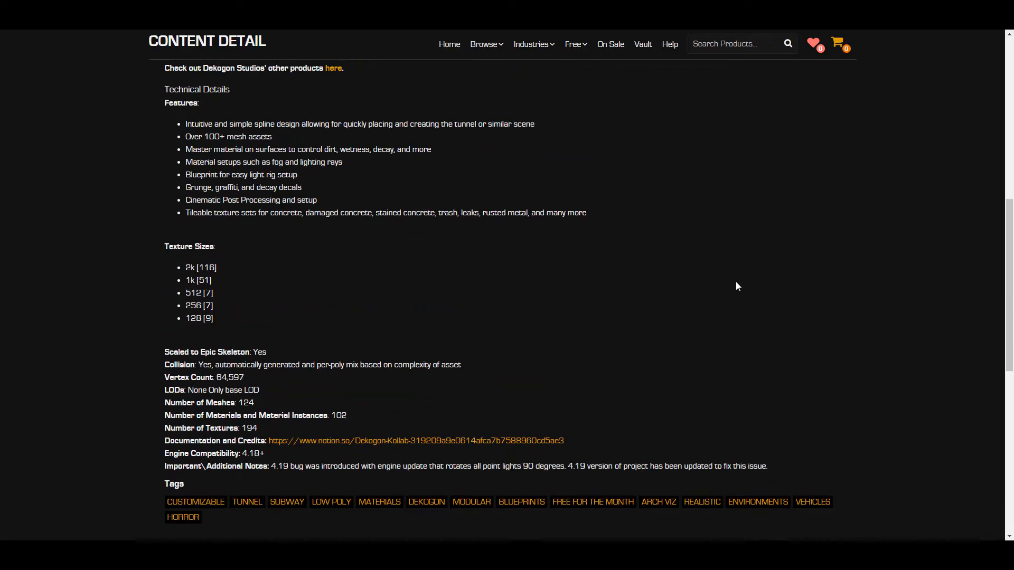
scroll("up", 3)
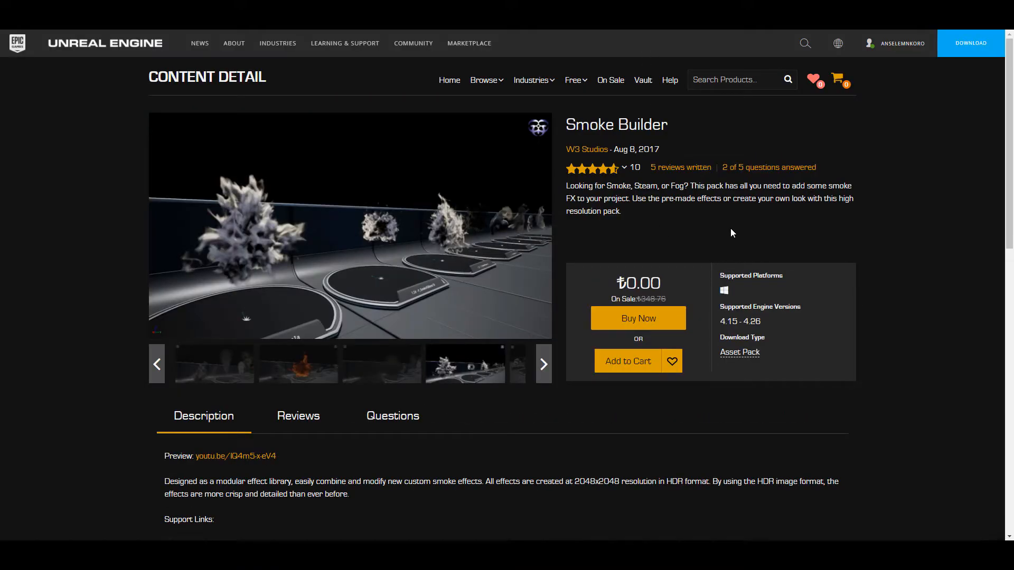
- Scroll Smoke Builder's product page down to its description
scroll("down", 3)
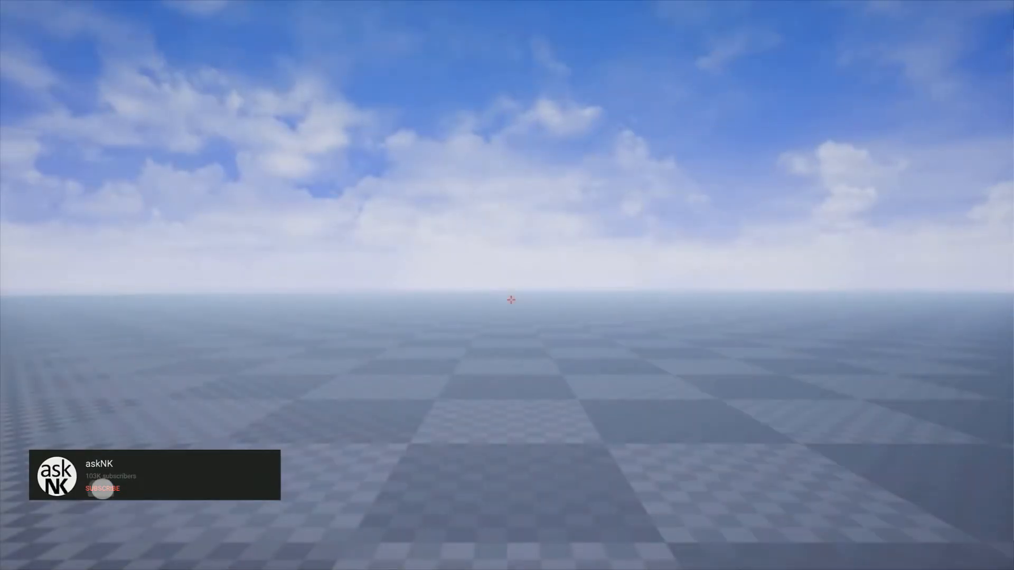
- Open the Sword and Shield First Person Animation Set page, free at ₺0.00, from Free For The Month
left_click(102, 488)
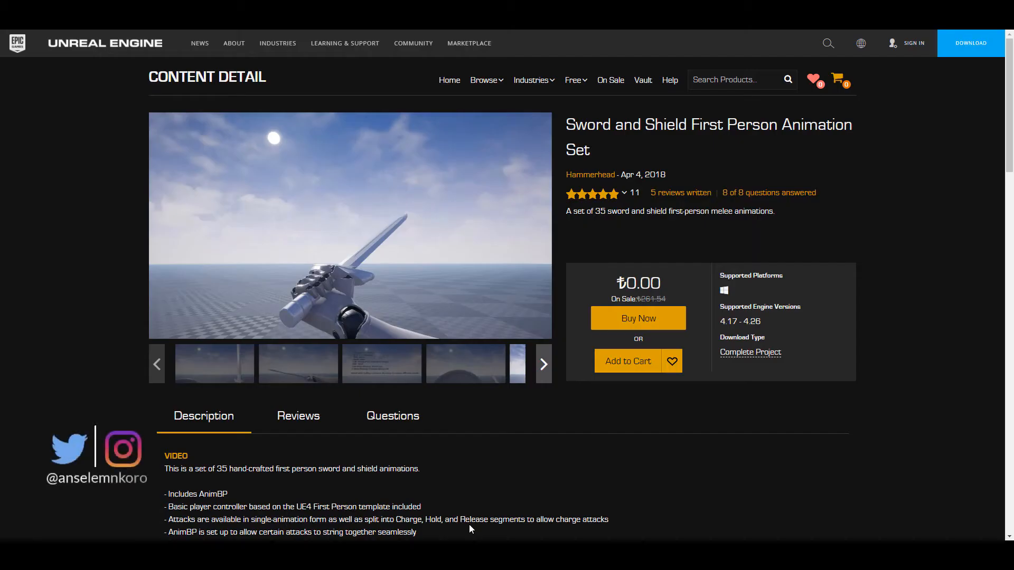
scroll("down", 3)
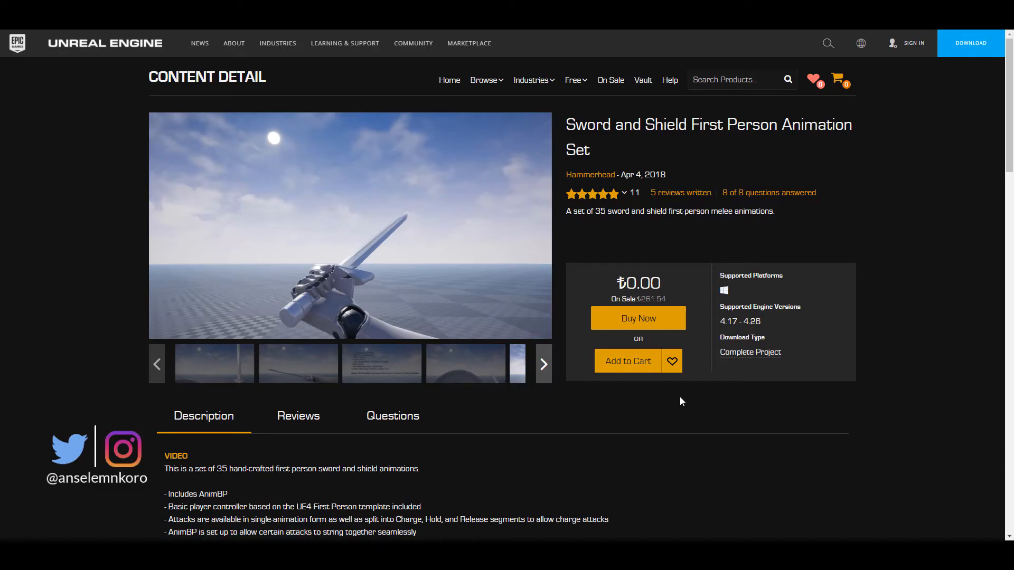
mouse_move(699, 386)
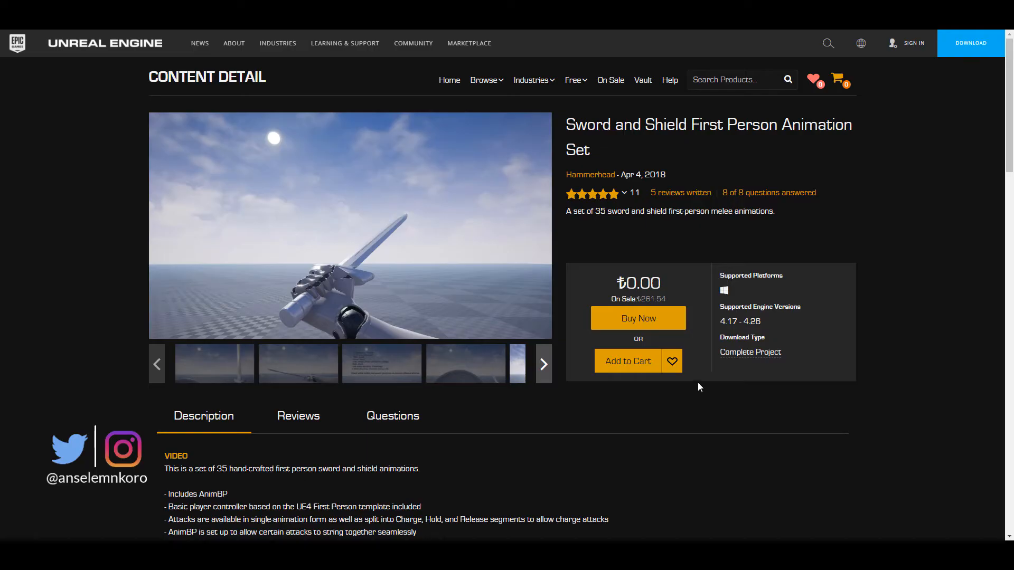
mouse_move(733, 110)
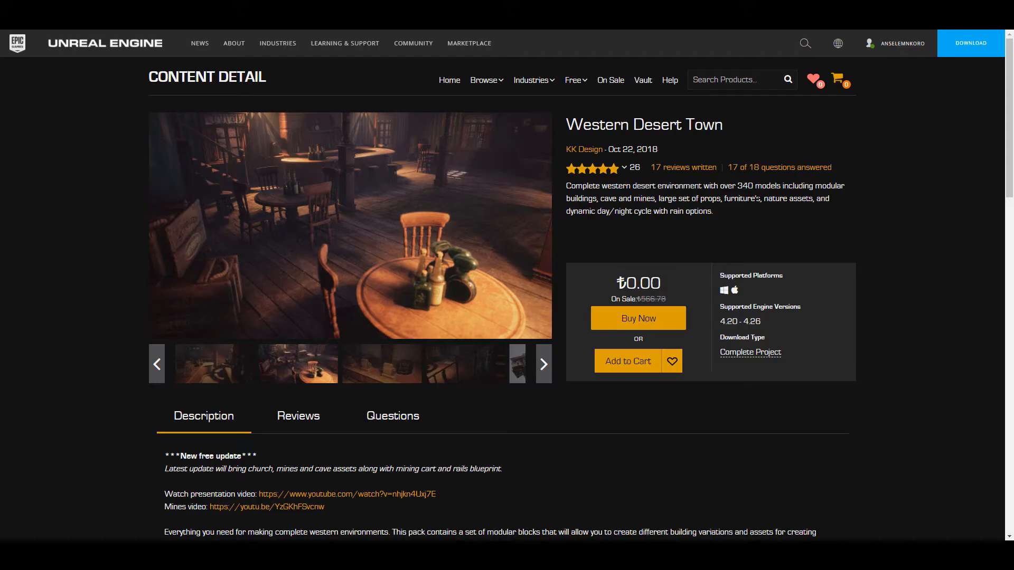
- Scroll Western Desert Town's free product page down to its Description section
scroll("down", 3)
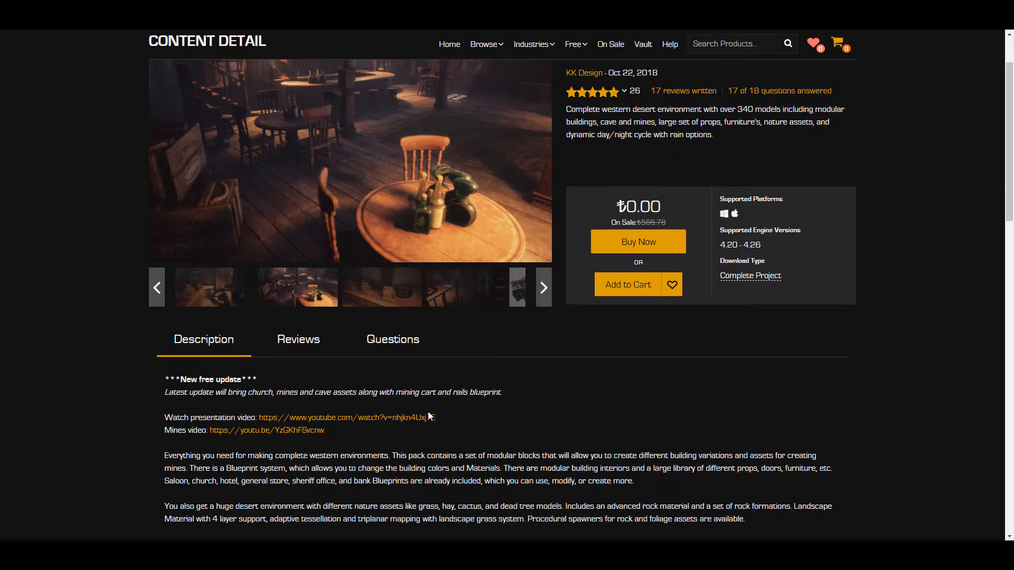
scroll("down", 3)
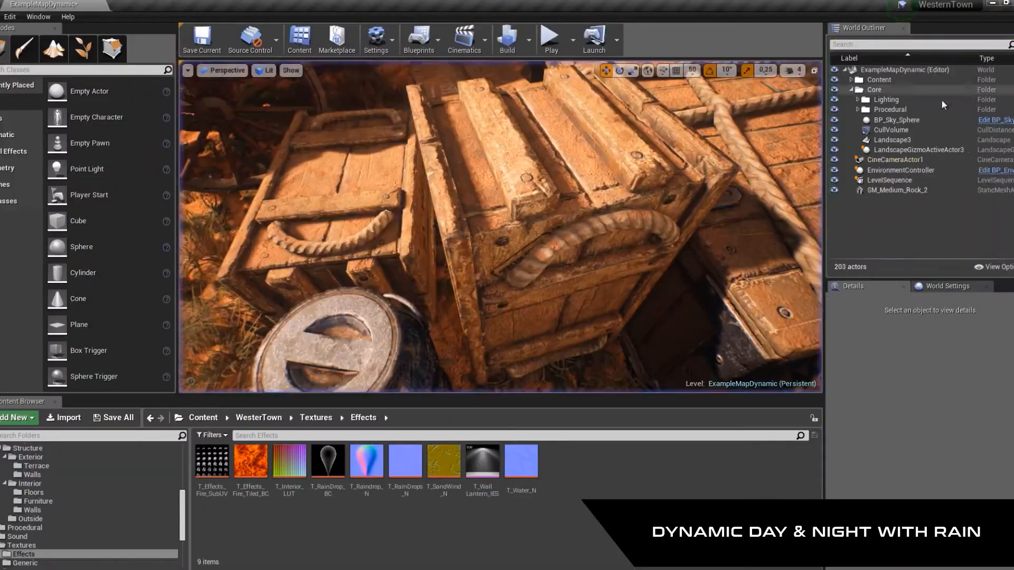
- Follow the Western Desert Town presentation video link to the day/night rain demo
left_click(549, 39)
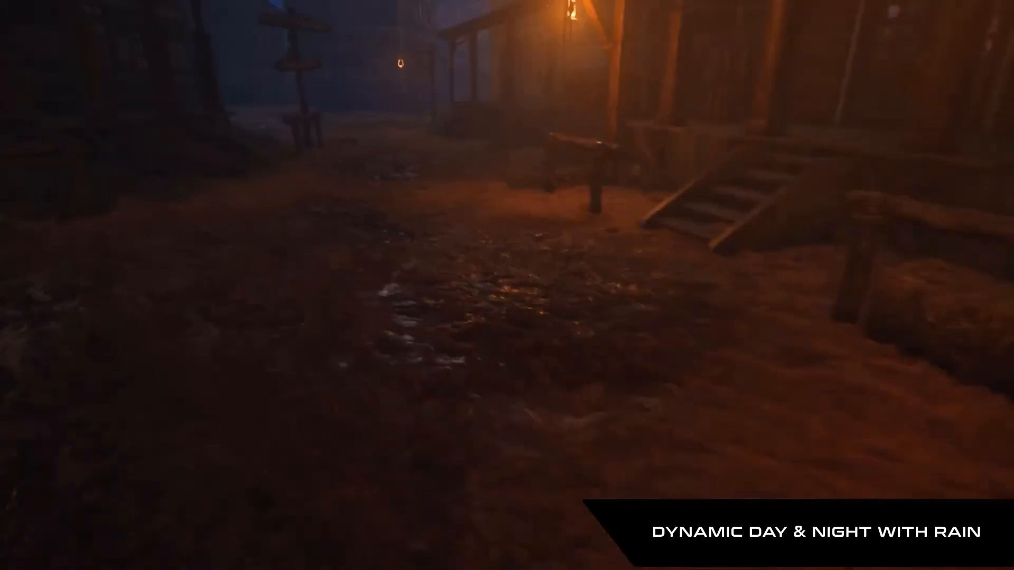
left_click(573, 80)
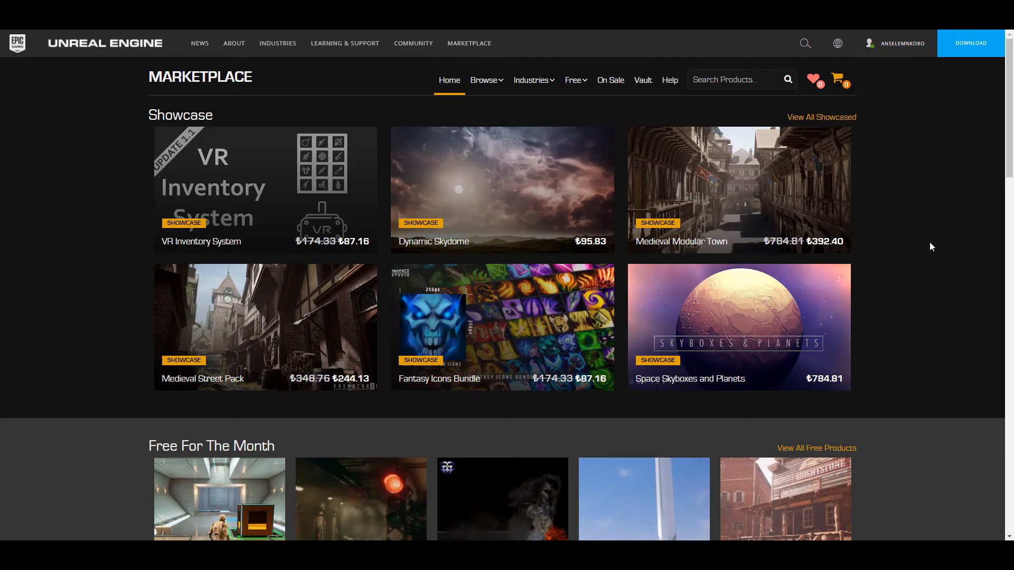
- Browse the Marketplace home's New Releases, Free For The Month and Special Discounts, returning to the Showcase top
scroll("down", 3)
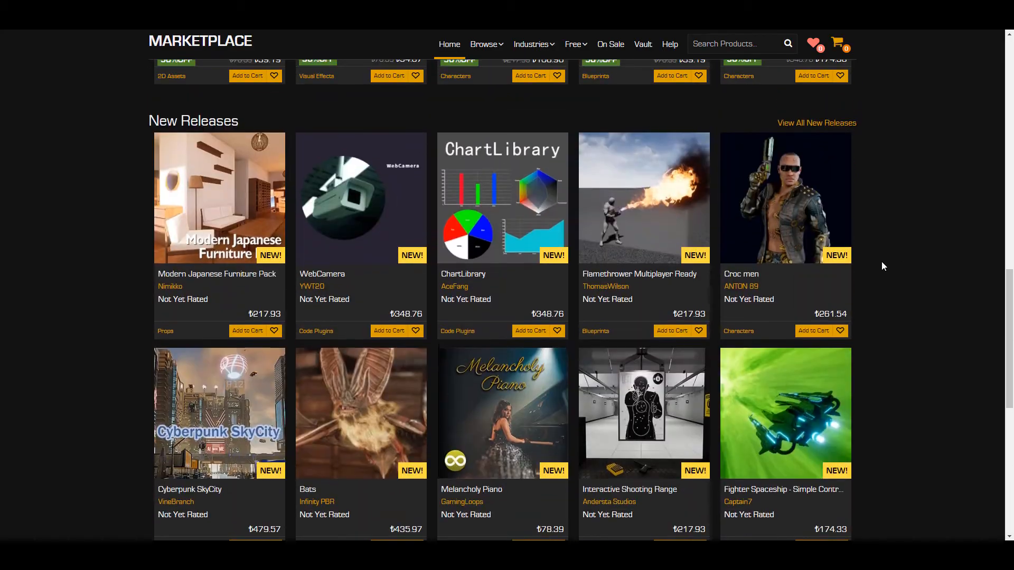
scroll("up", 3)
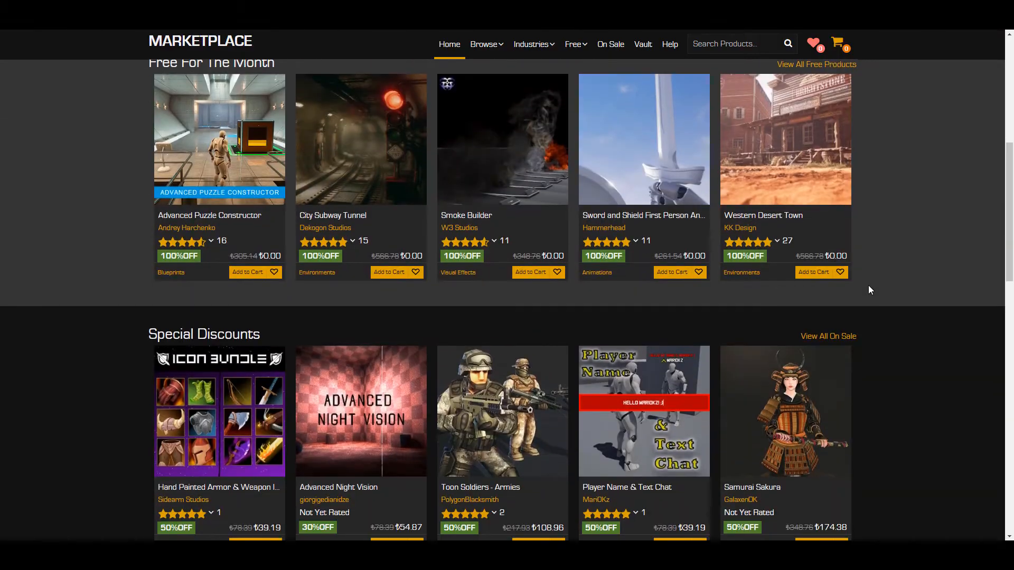
scroll("up", 3)
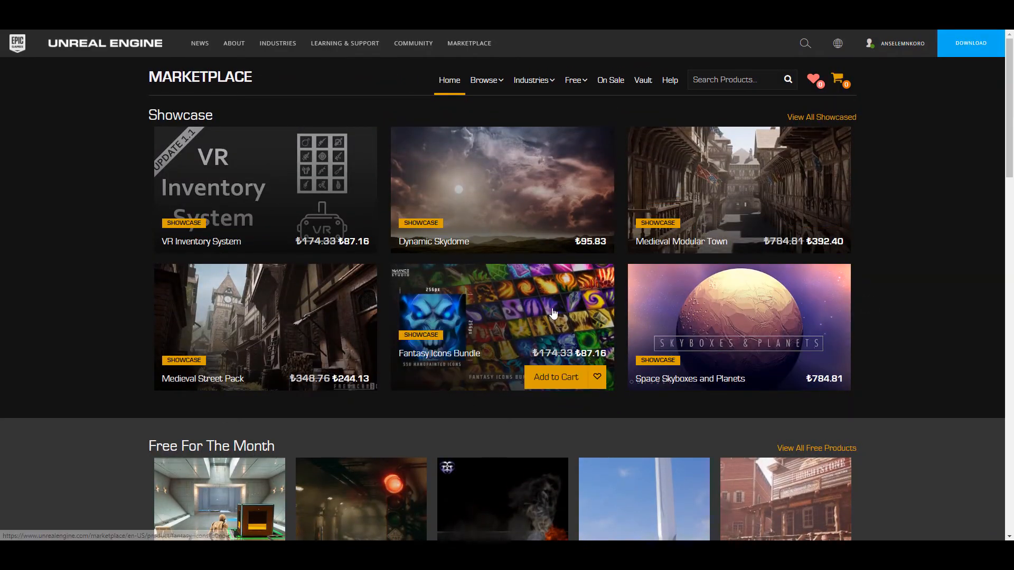
mouse_move(910, 219)
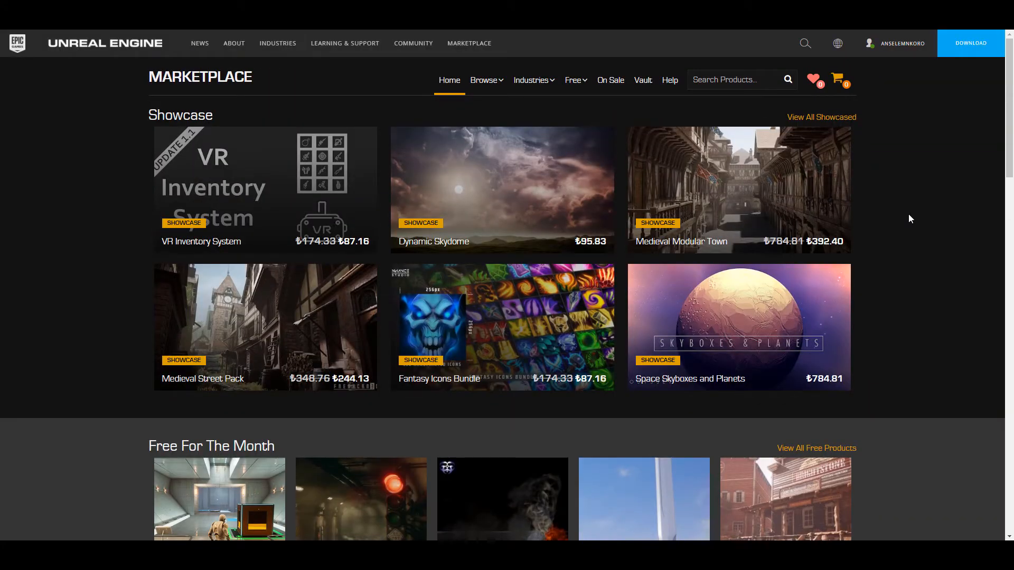
left_click(573, 80)
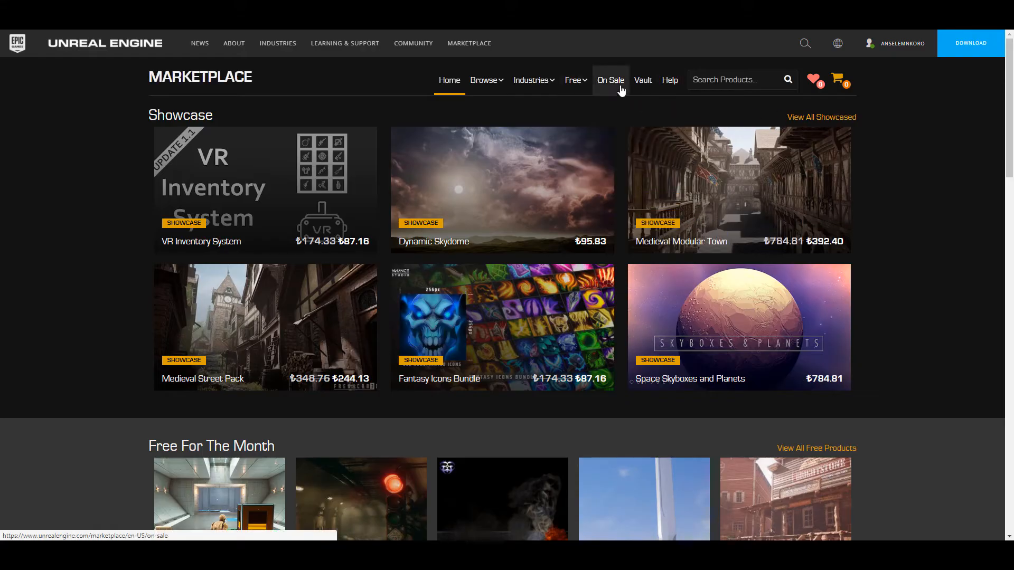
- Load the On Sale listings from the Marketplace navigation bar and scroll into the results
left_click(608, 80)
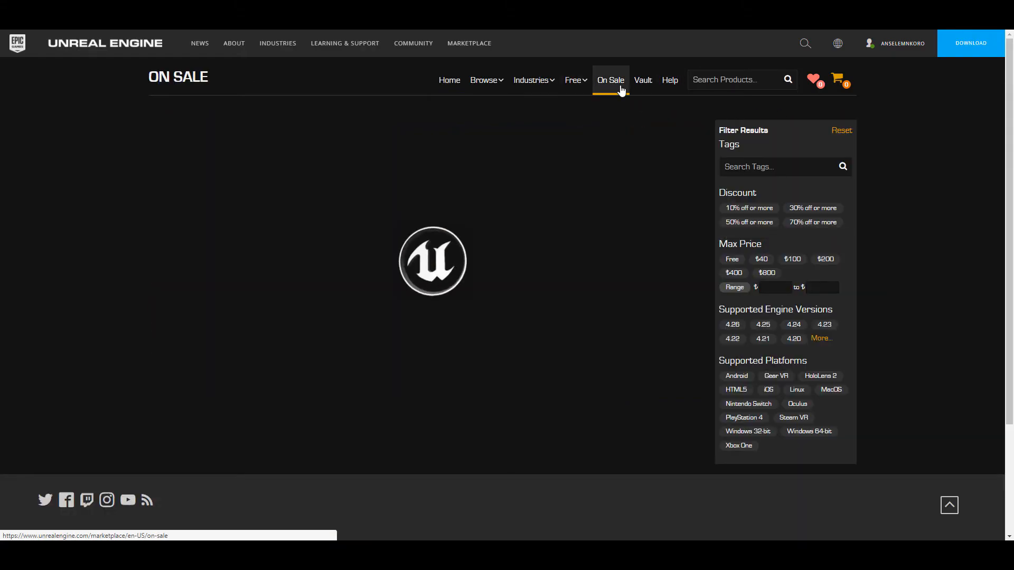
left_click(609, 80)
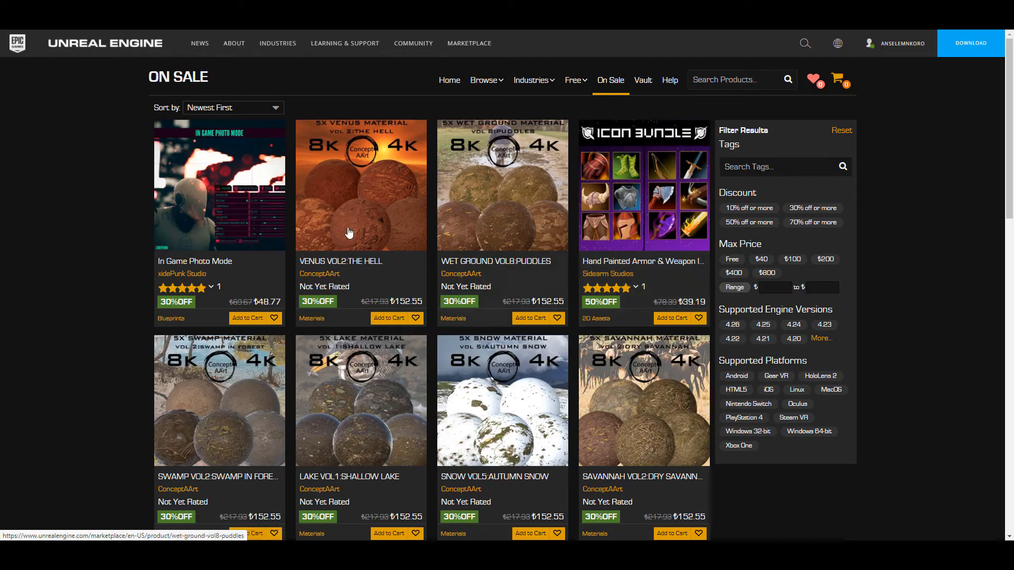
scroll("down", 3)
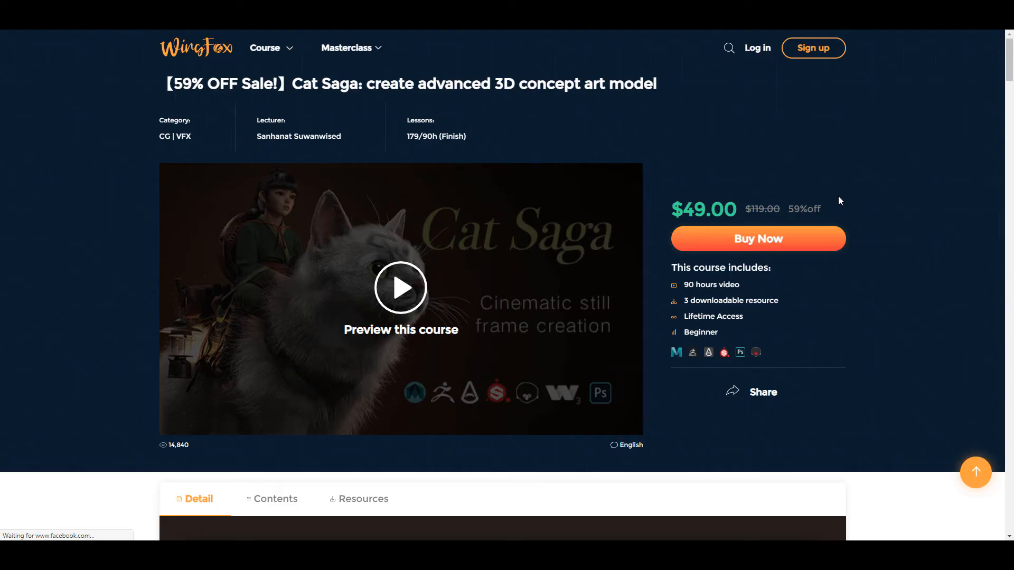
mouse_move(336, 109)
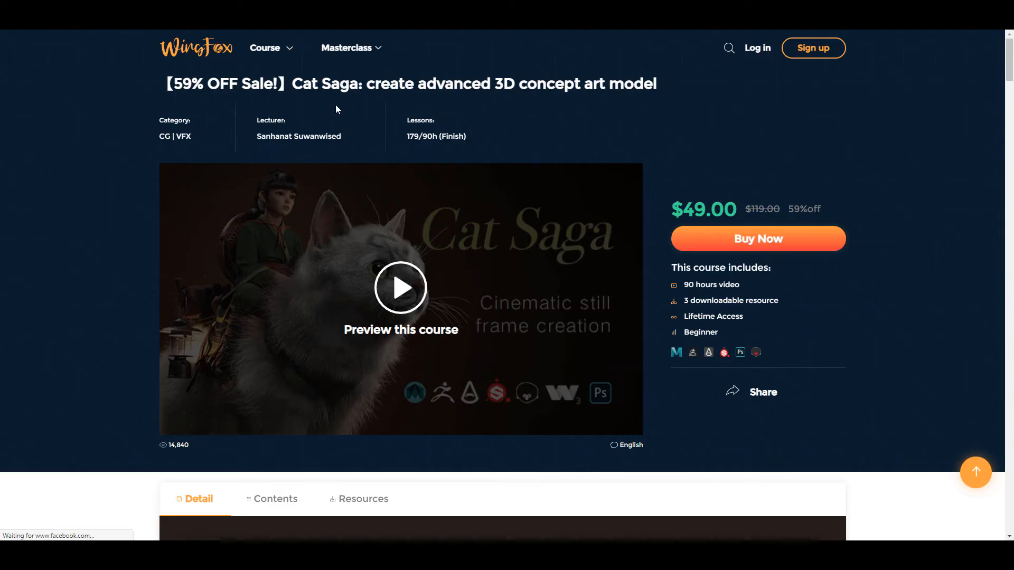
mouse_move(701, 251)
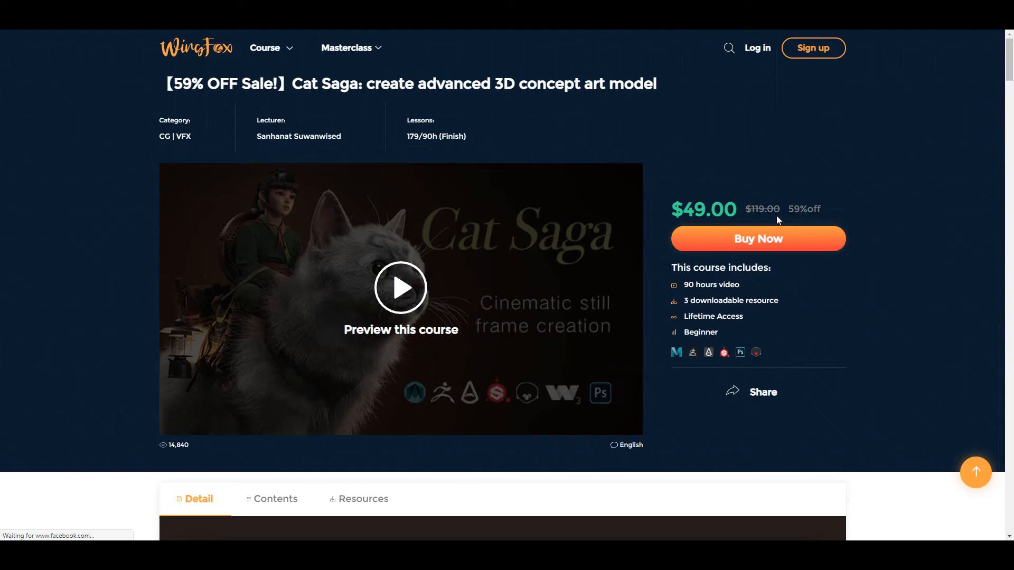
mouse_move(876, 229)
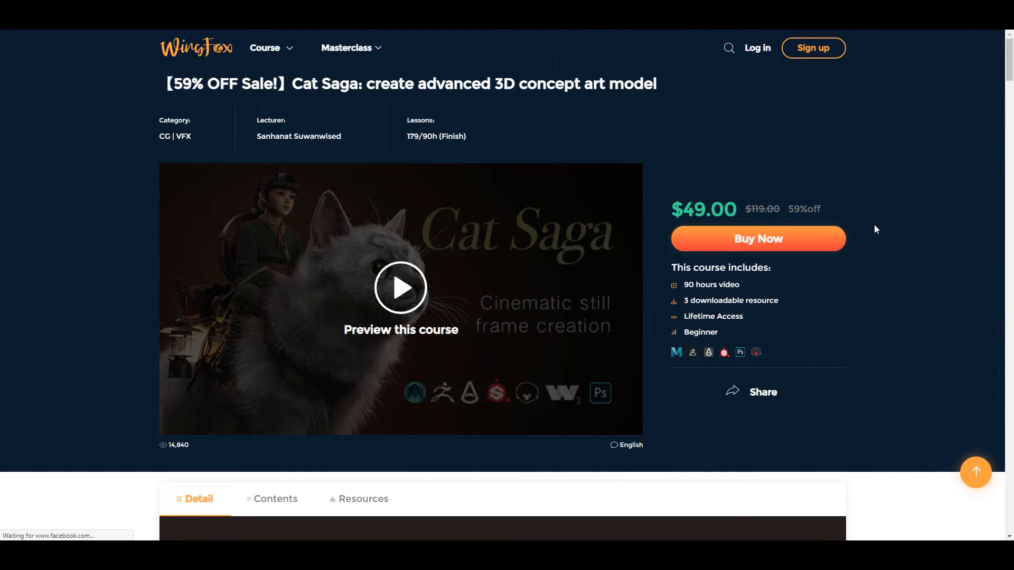
mouse_move(924, 282)
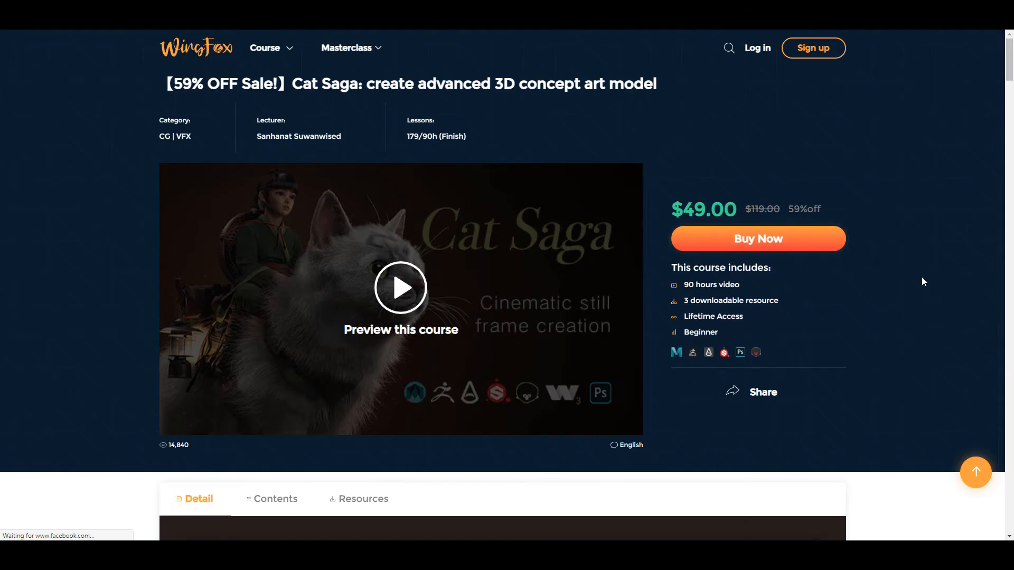
- Scroll through the Detail section of the Cat Saga course page, discounted to $49.00
scroll("down", 3)
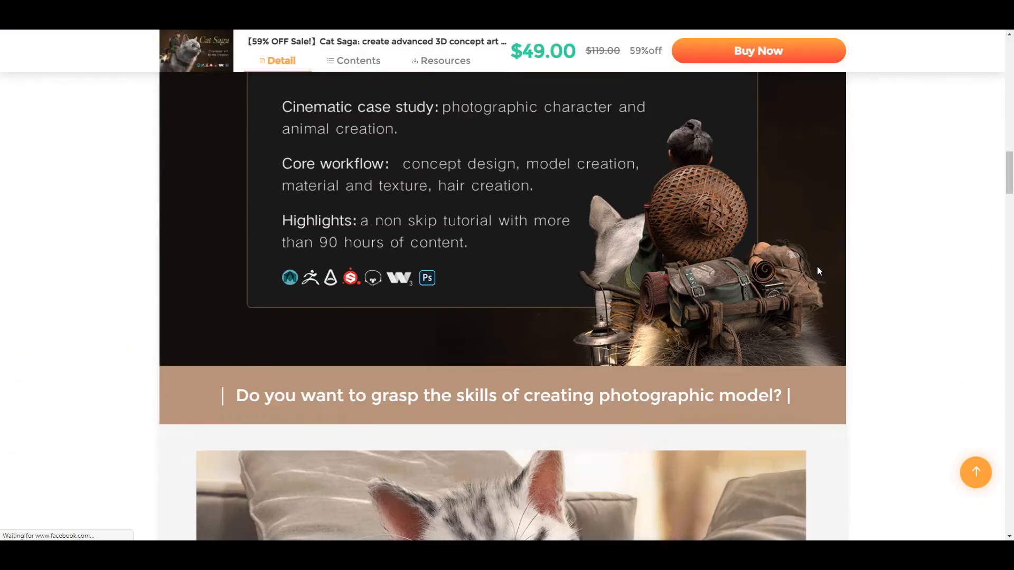
scroll("down", 3)
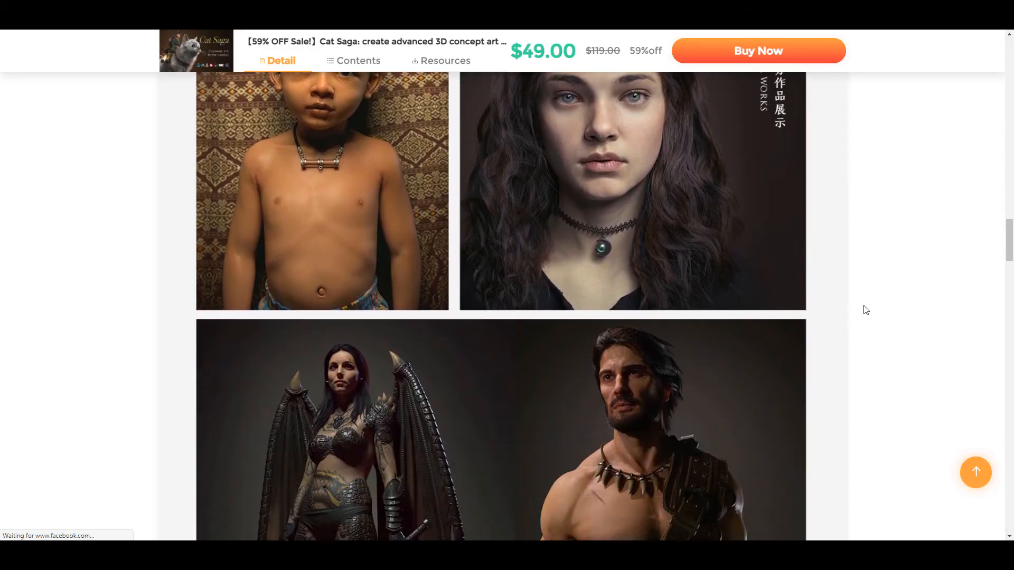
scroll("down", 3)
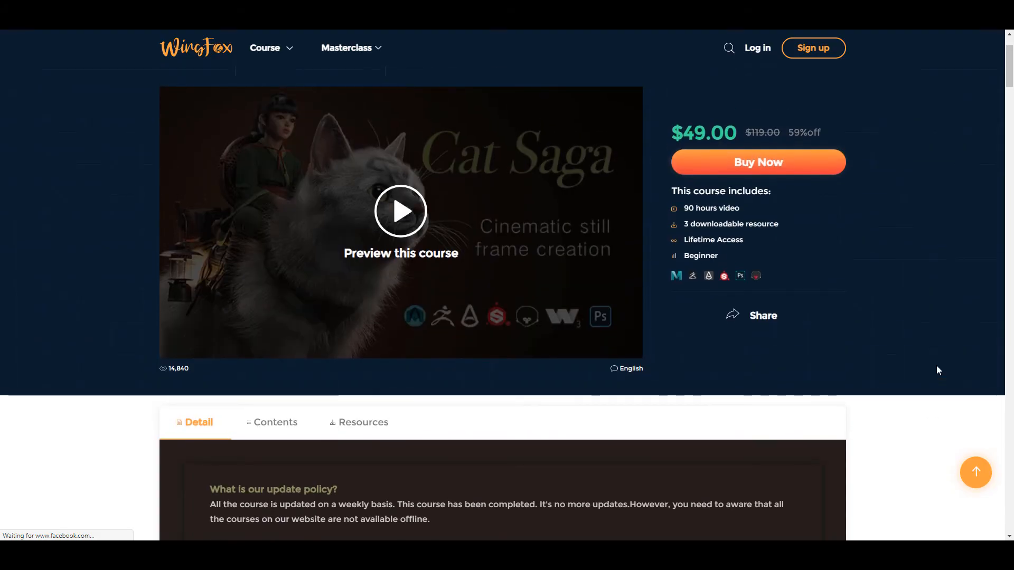
scroll("down", 3)
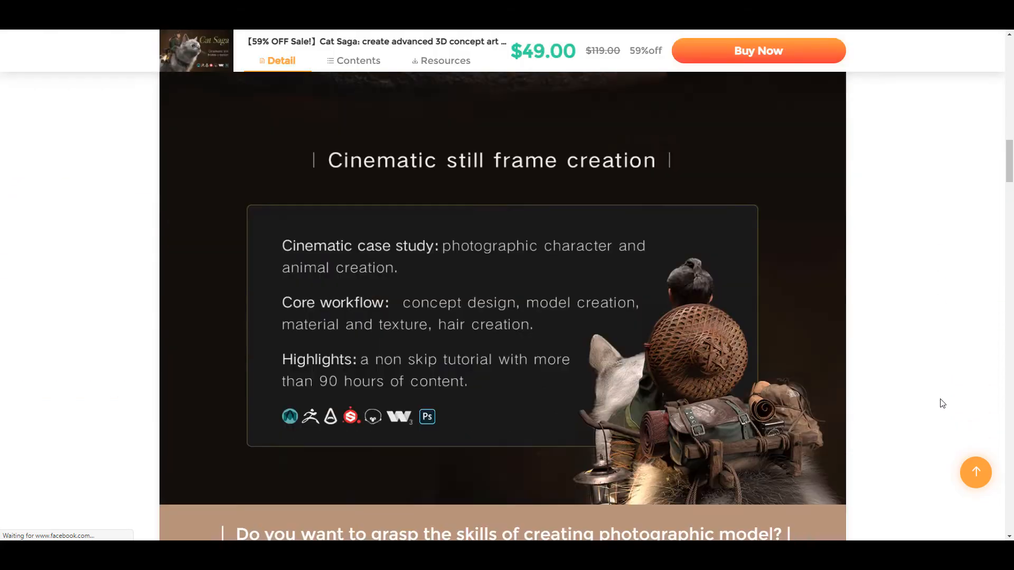
scroll("down", 3)
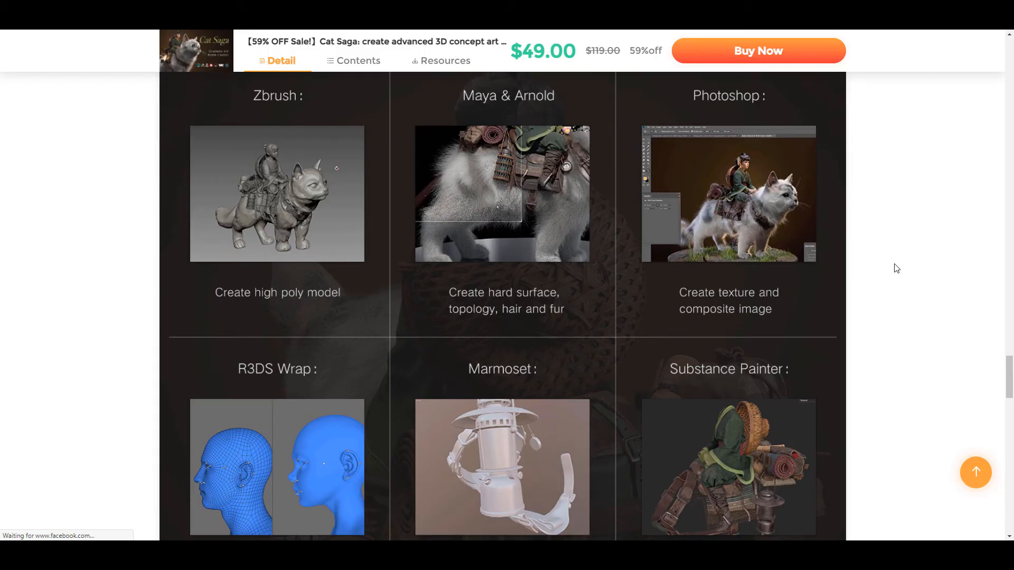
scroll("down", 3)
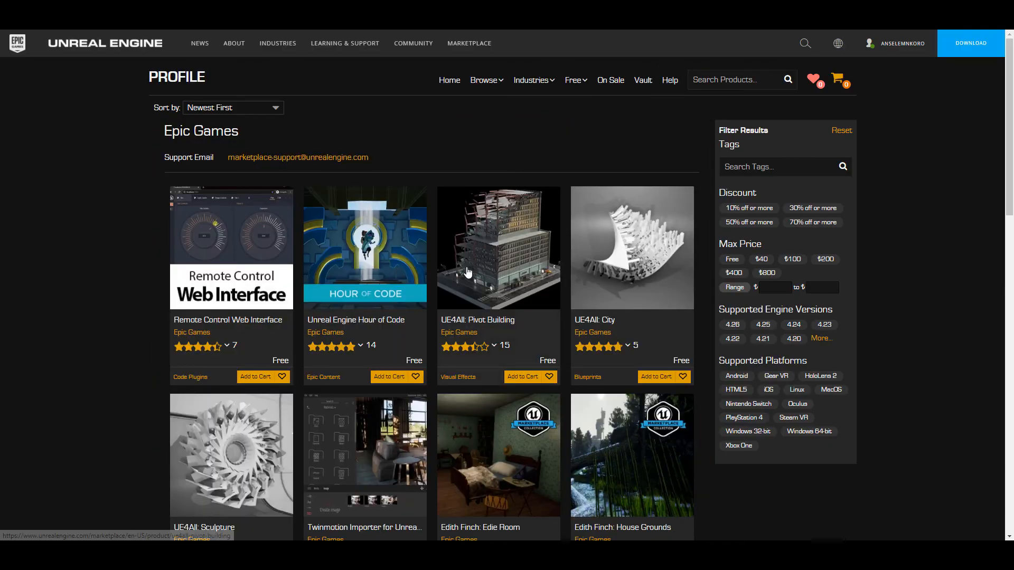
- Scroll down the Epic Games profile to its free products, showing 20 of 94 results
scroll("down", 3)
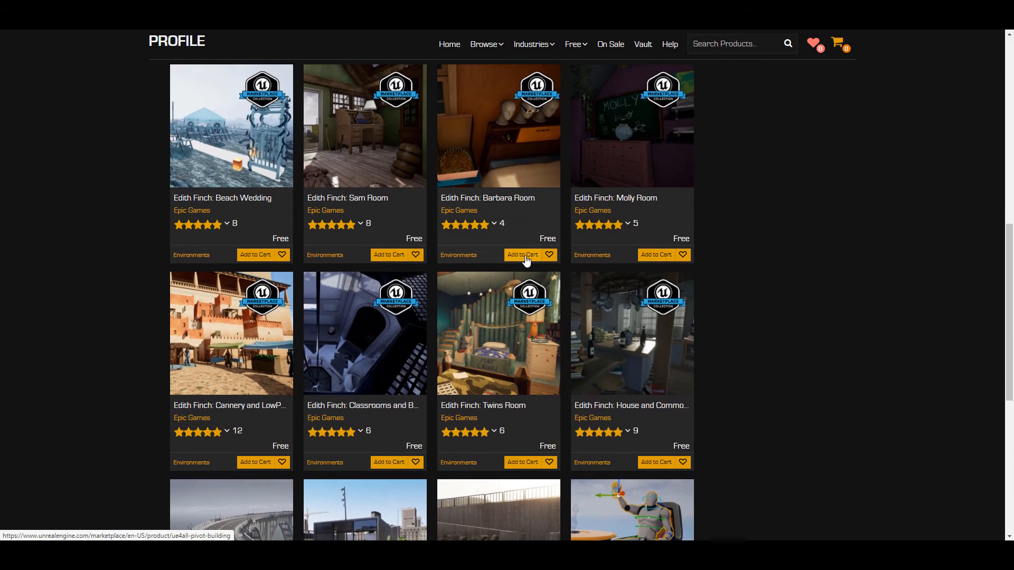
scroll("down", 3)
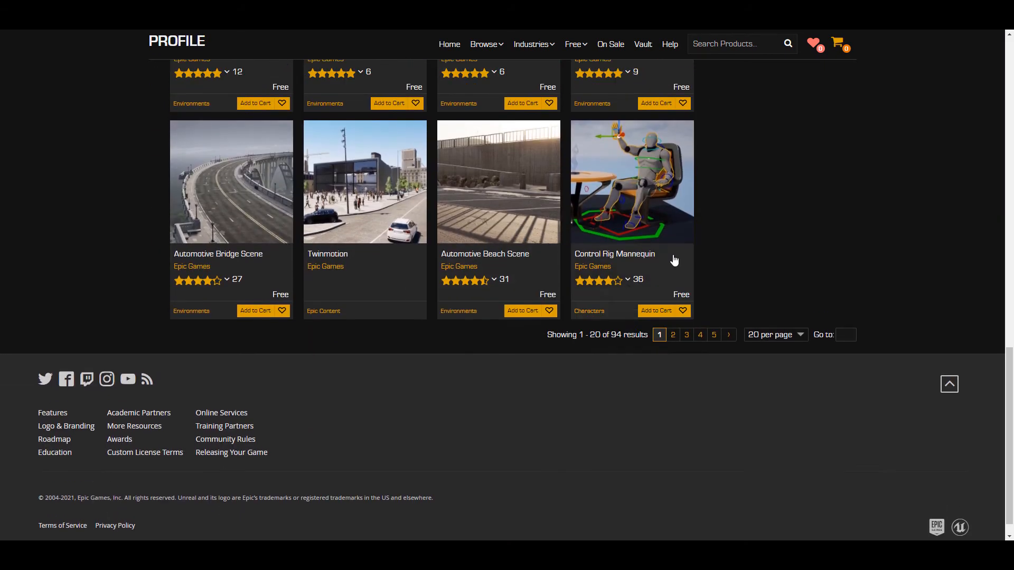